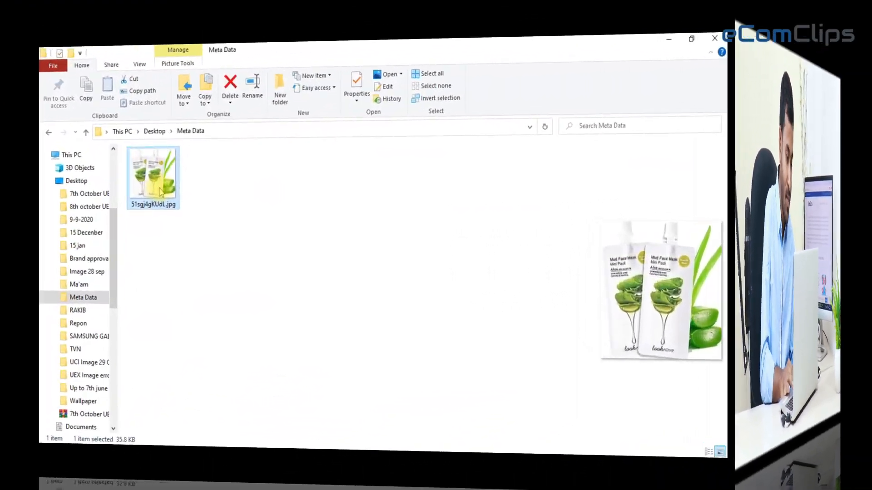
Open the aloe mud face mask JPG from the Meta Data folder with Photoshop via Open with
{"action": "right_click", "coordinate": [152, 175]}
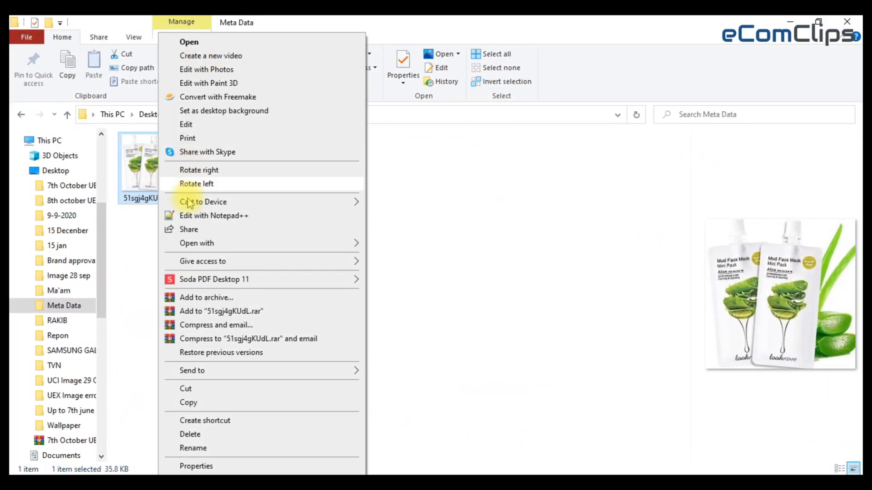
{"action": "mouse_move", "coordinate": [226, 246]}
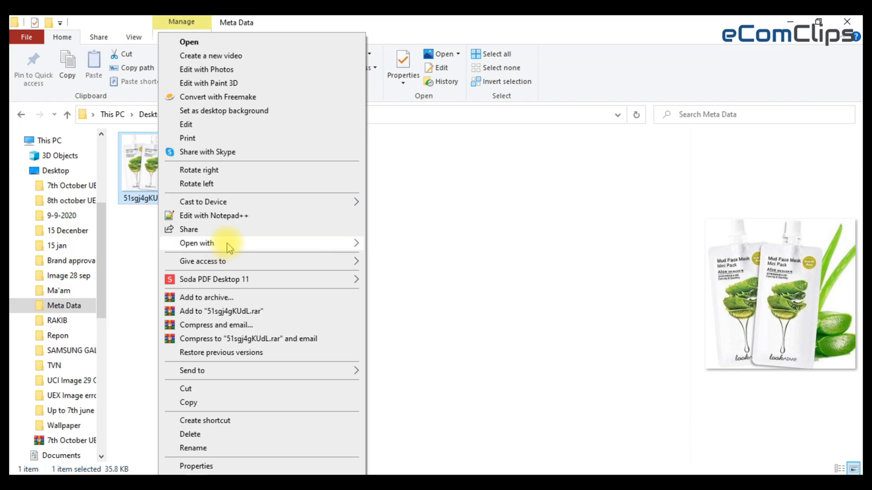
{"action": "left_click", "coordinate": [196, 243]}
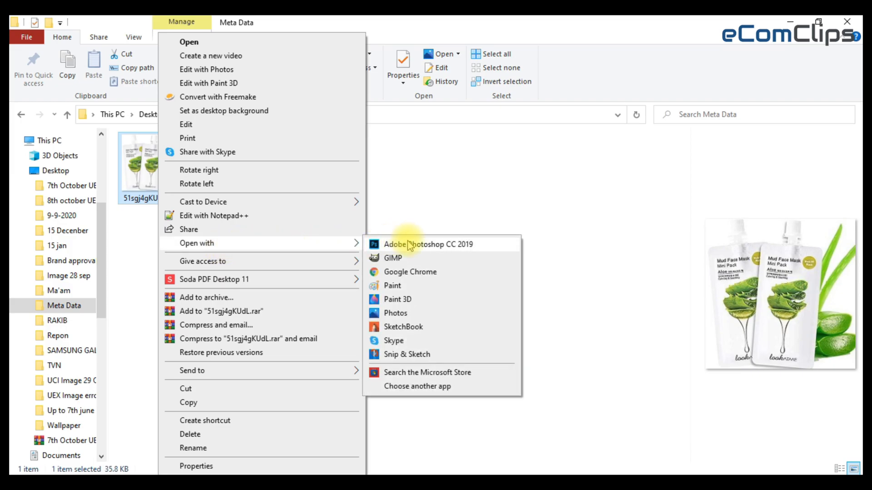
{"action": "left_click", "coordinate": [427, 244]}
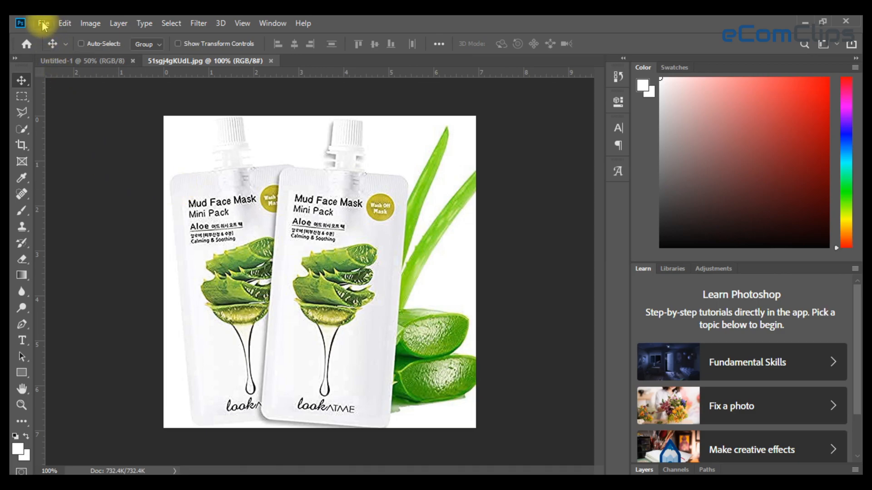
Bring up File Info for the image and place the cursor in the Document Title field
{"action": "left_click", "coordinate": [42, 23]}
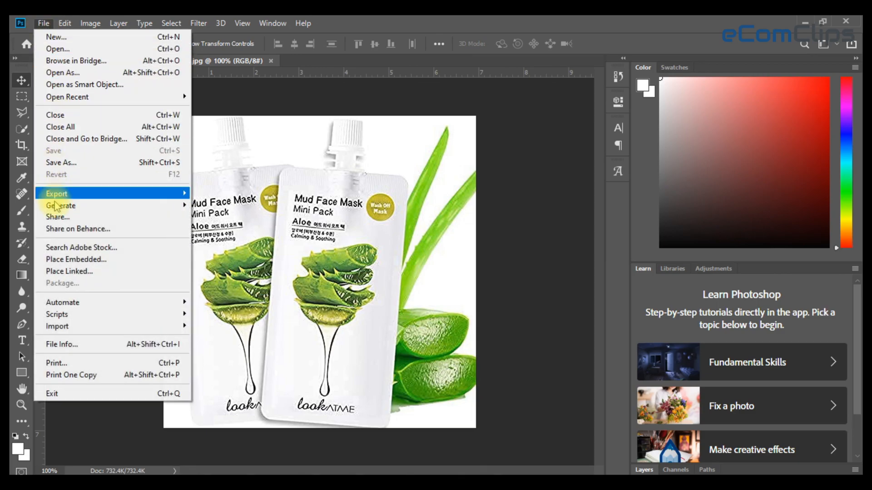
{"action": "mouse_move", "coordinate": [81, 344]}
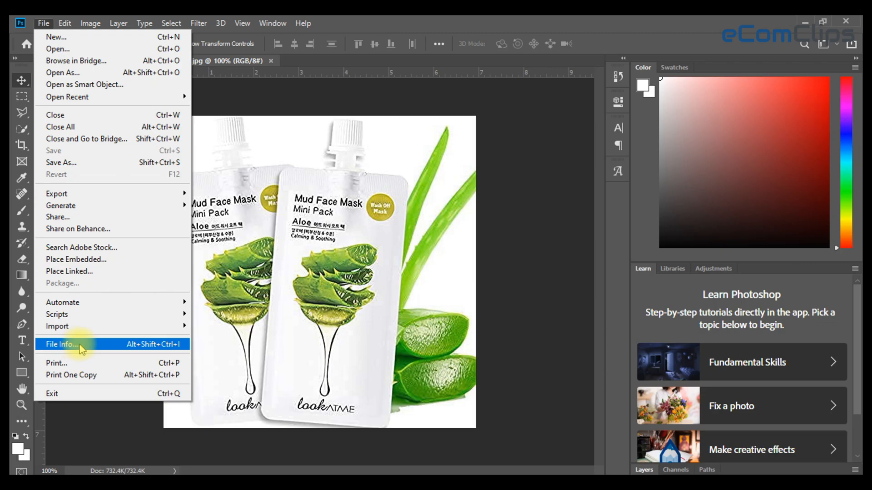
{"action": "left_click", "coordinate": [61, 344]}
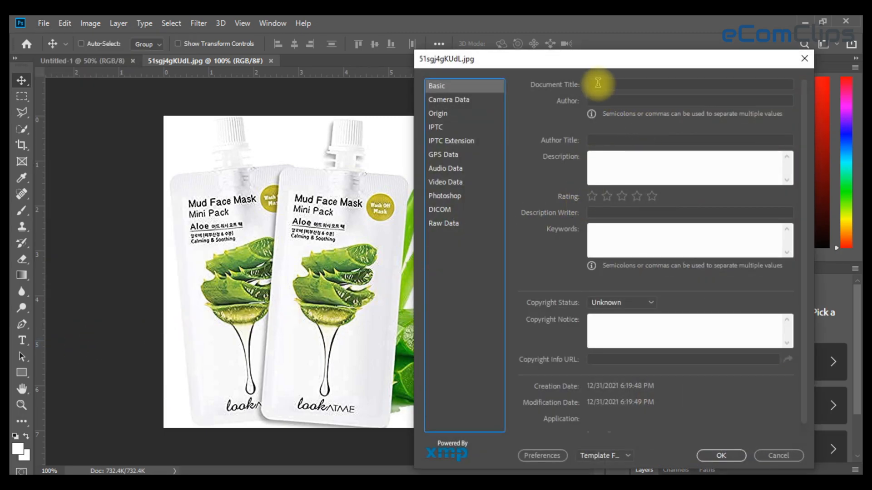
{"action": "left_click", "coordinate": [689, 84]}
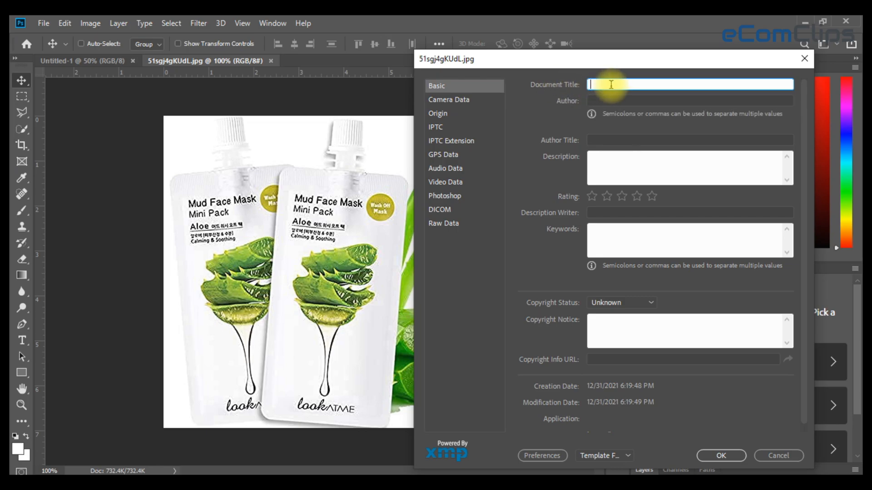
{"action": "left_click", "coordinate": [689, 168]}
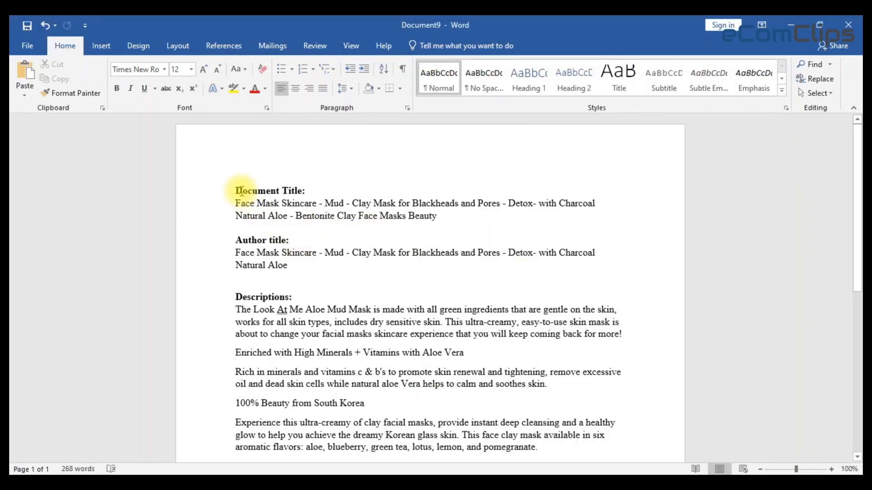
Scroll the Word notes to locate the drafted document title text
{"action": "scroll", "scroll_direction": "down", "scroll_amount": 3}
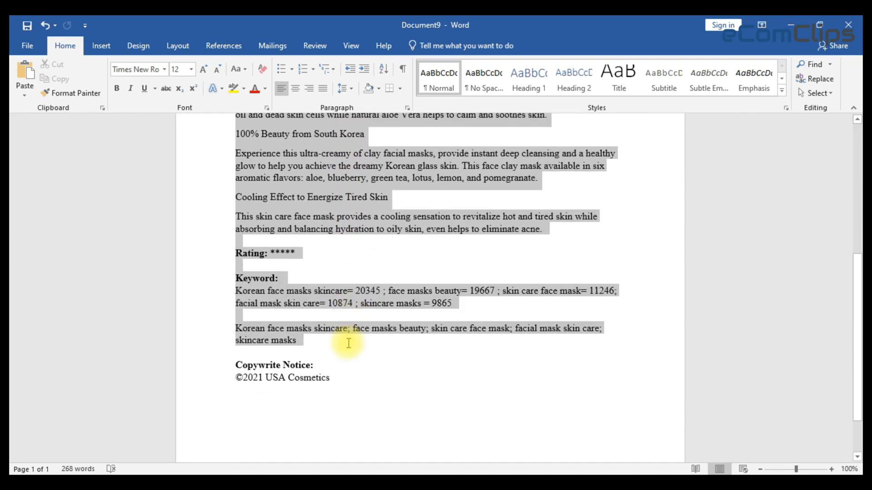
{"action": "scroll", "scroll_direction": "up", "scroll_amount": 3}
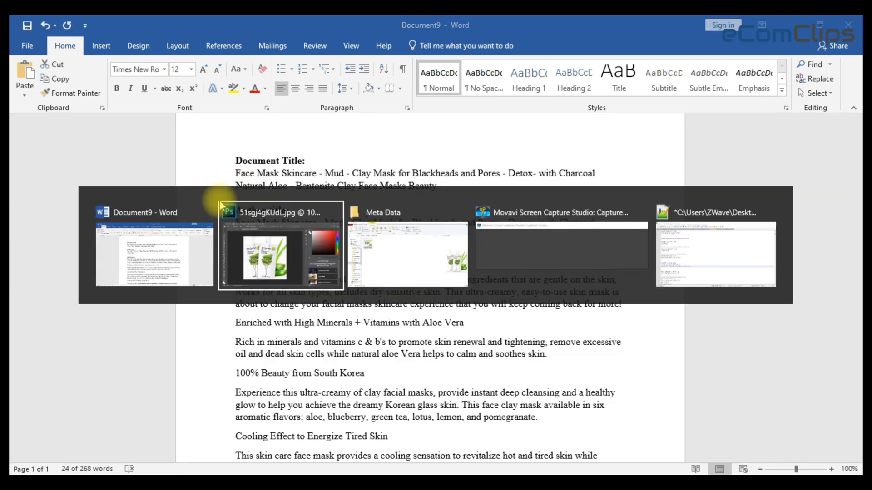
Enter the 'Blackheads and Pores - Detox - Charcoal Natural Aloe' title, author title and skin-revitalizing description
{"action": "left_click", "coordinate": [280, 259]}
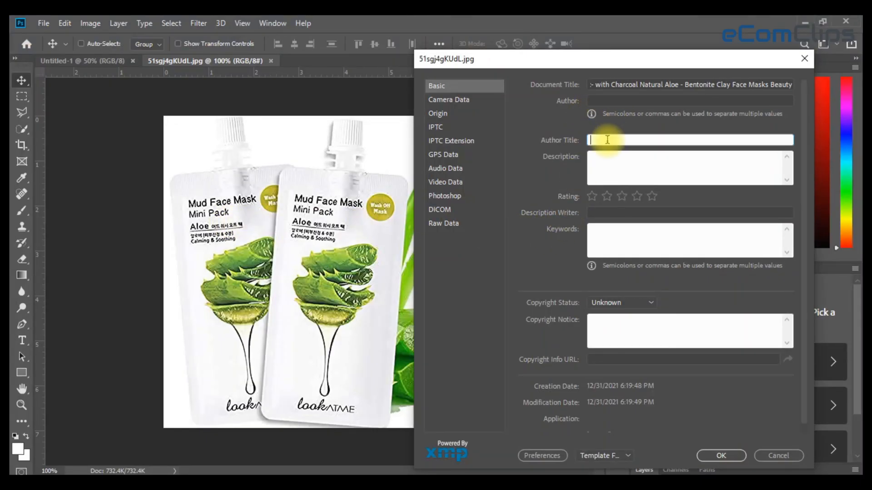
{"action": "type", "text": "ask for Blackheads and Pores - Detox- with Charcoal Natural Aloe"}
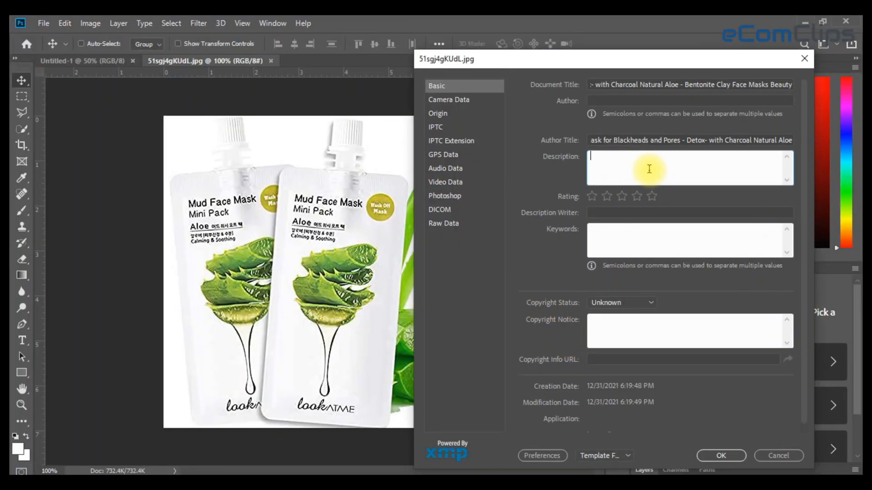
{"action": "type", "text": "revitalize hot and tired skin while absorbing and balancing hydration to oily skin, even helps to eliminate acne."}
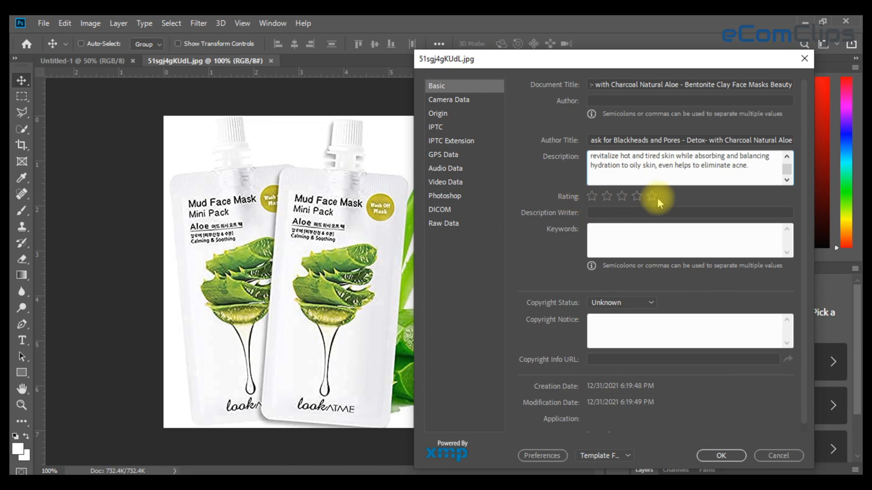
Add a five-star rating and the '©2021 USA Cosmetics' copyright notice, then confirm File Info
{"action": "left_click", "coordinate": [652, 196]}
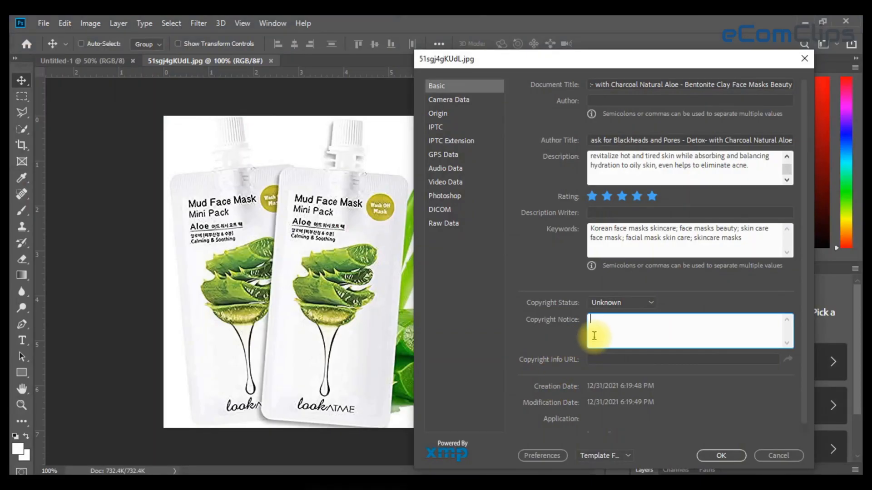
{"action": "type", "text": "©2021 USA Cosmetics"}
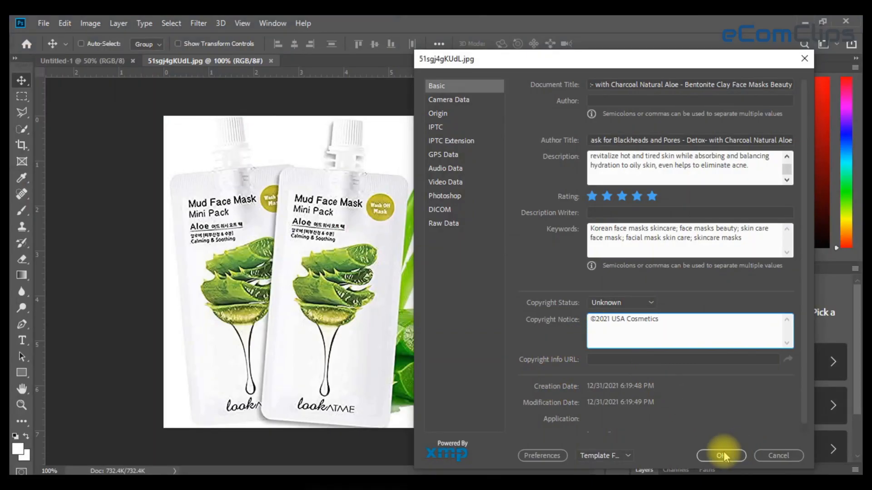
{"action": "left_click", "coordinate": [720, 454]}
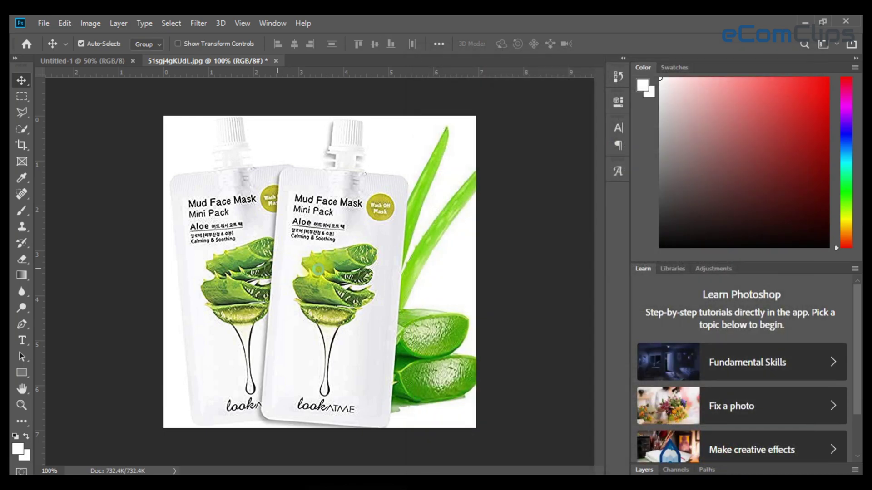
Save the image as Metadata.jpg in the Meta Data folder with default JPEG options
{"action": "left_click", "coordinate": [42, 22]}
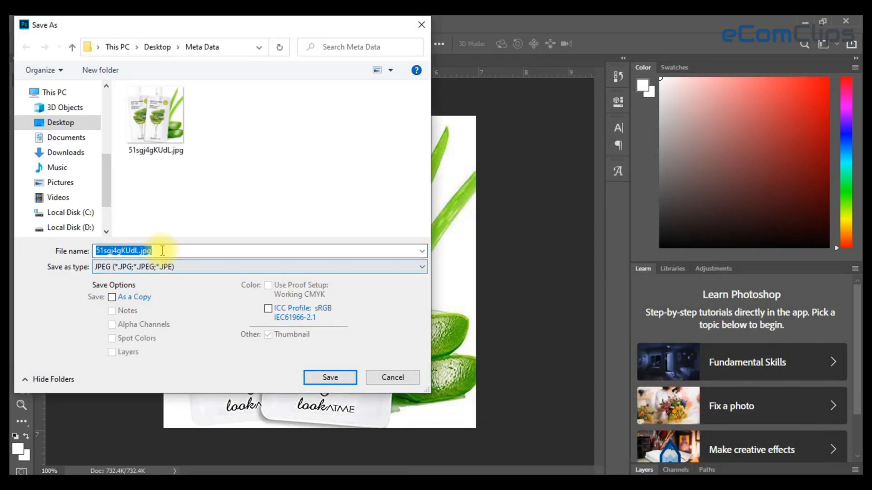
{"action": "type", "text": "Metadata"}
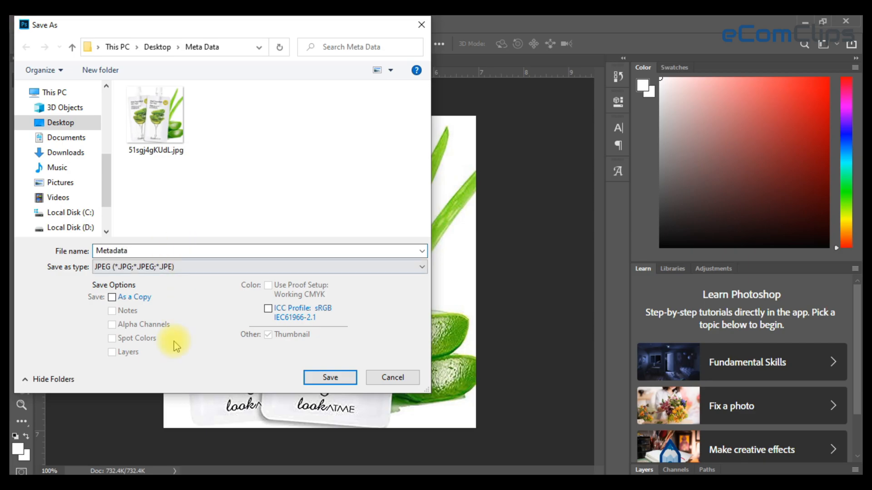
{"action": "left_click", "coordinate": [329, 377]}
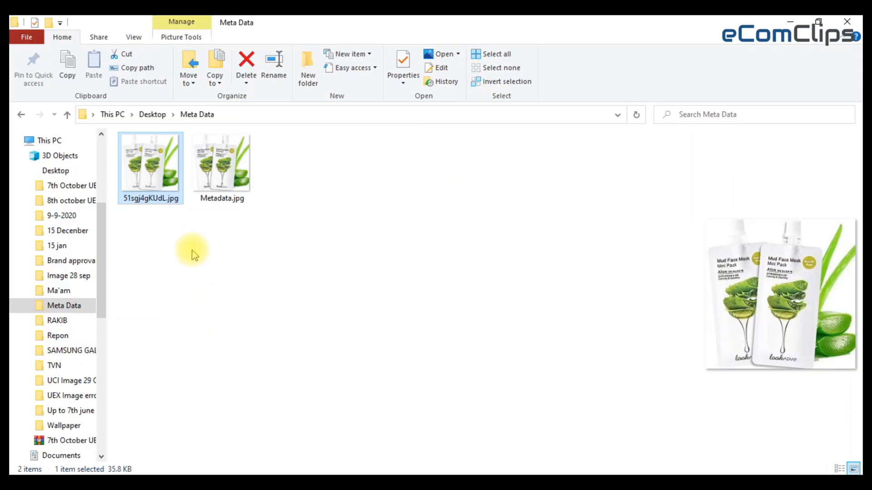
{"action": "mouse_move", "coordinate": [173, 223]}
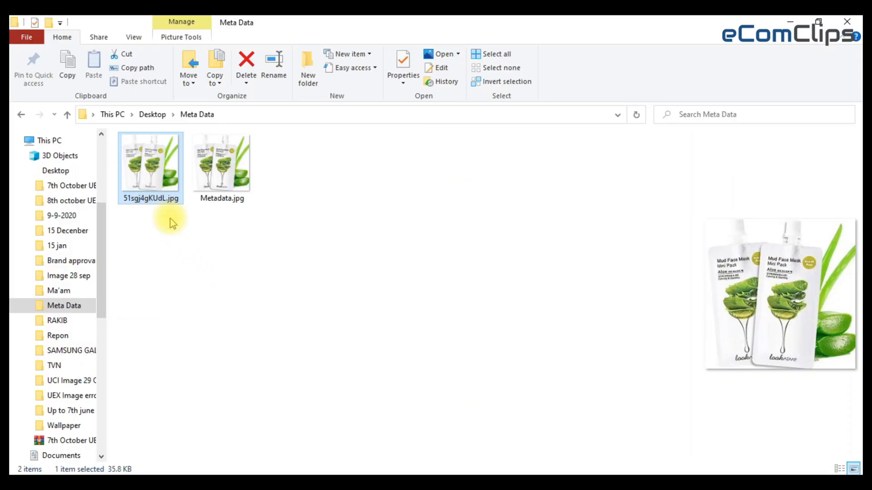